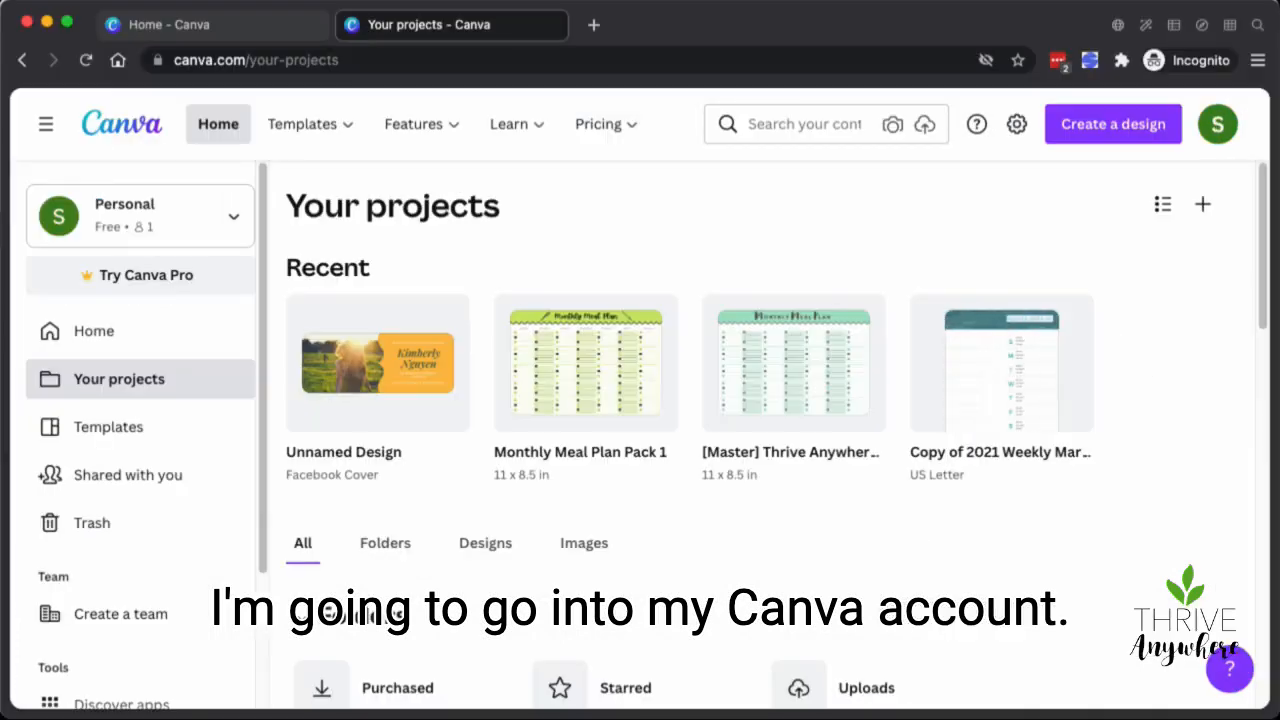
pyautogui.moveTo(1080, 364)
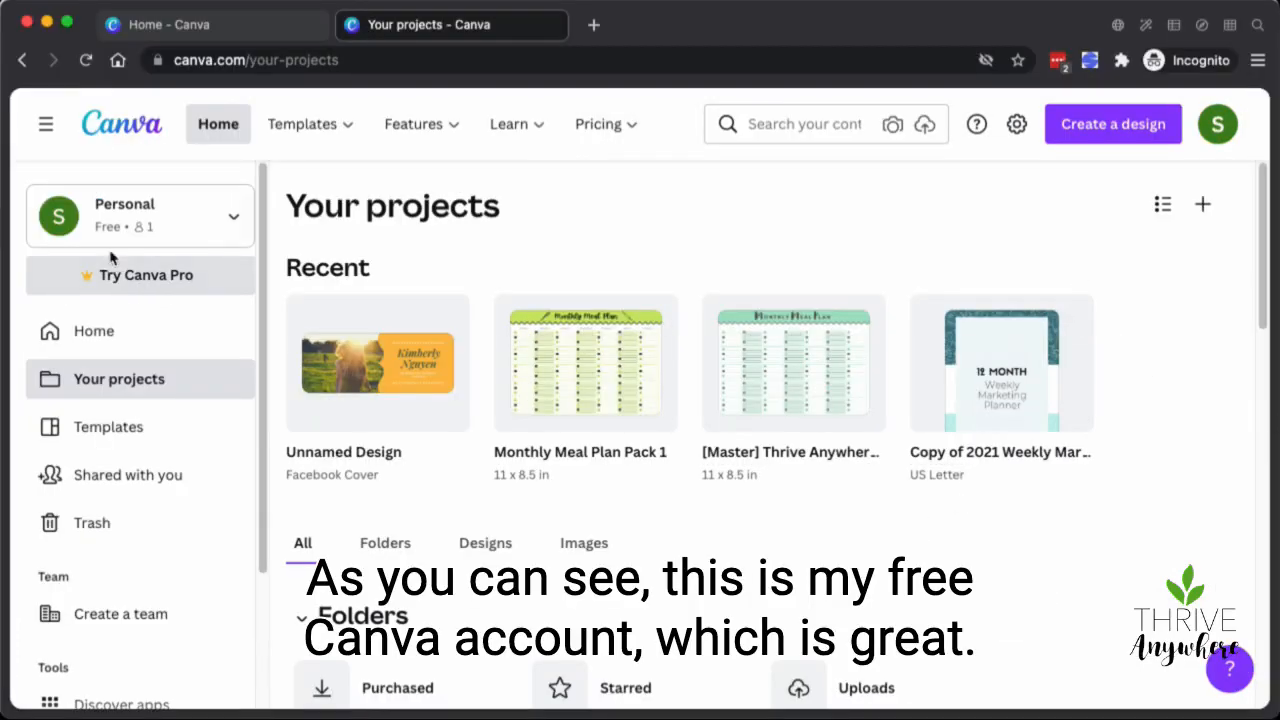
pyautogui.moveTo(164, 240)
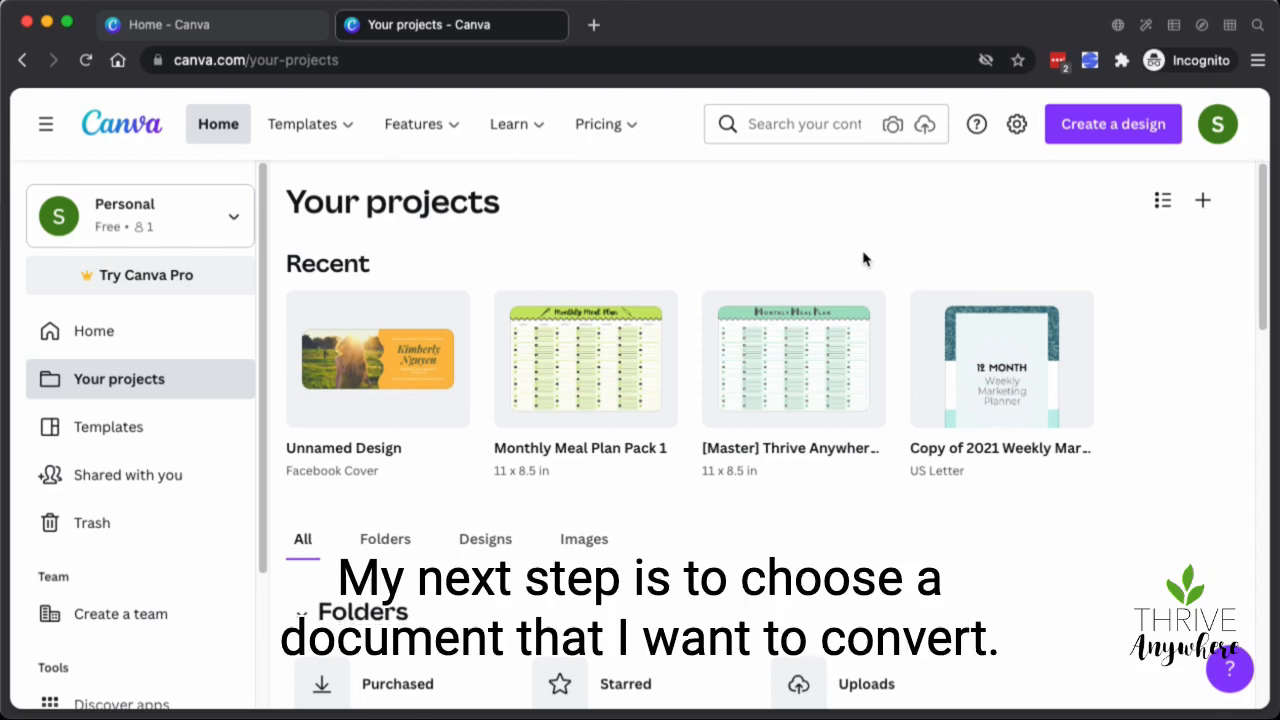
# Step: Scroll the Your projects page down to the Designs section with 6x9 In Size.pdf
pyautogui.scroll(-3)
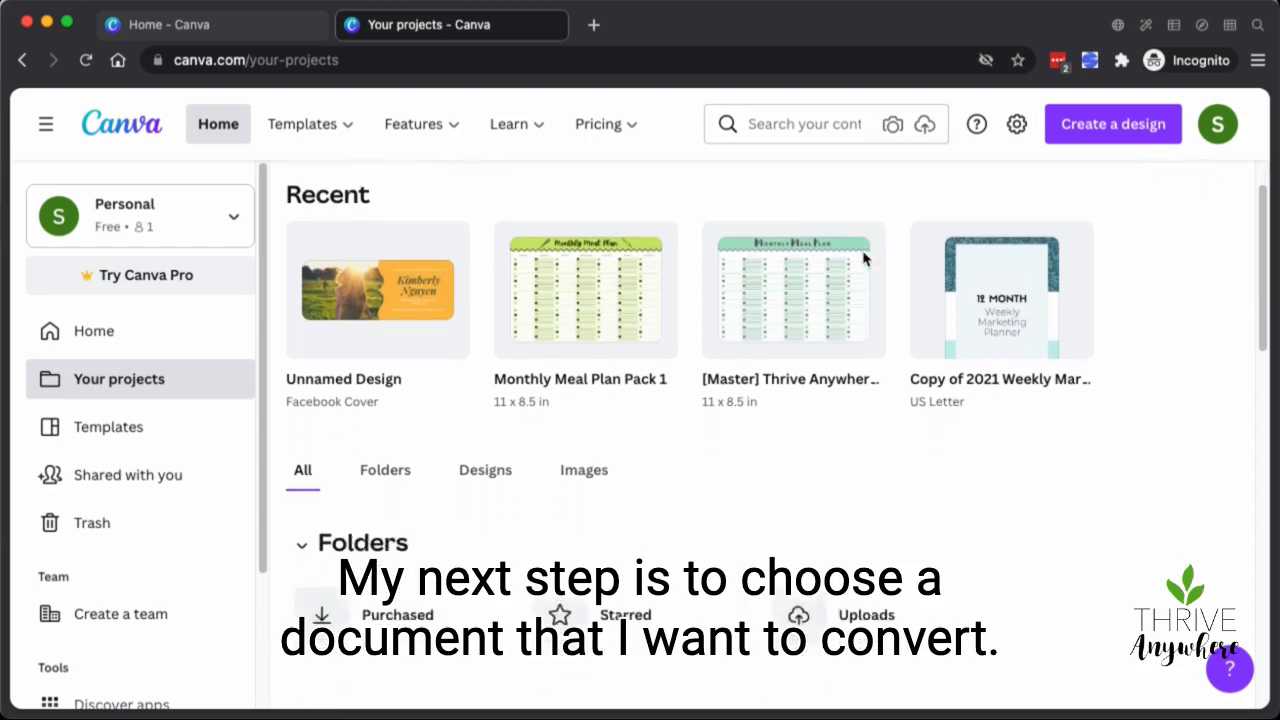
pyautogui.scroll(-3)
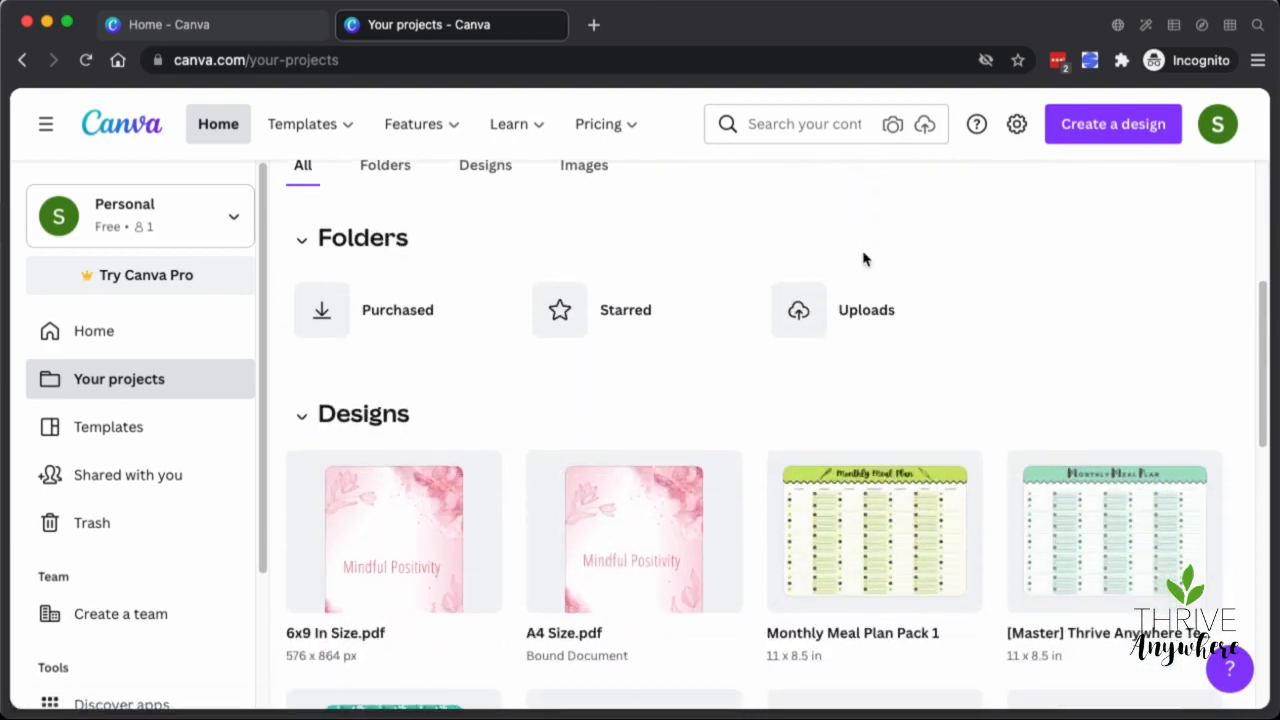
pyautogui.scroll(-3)
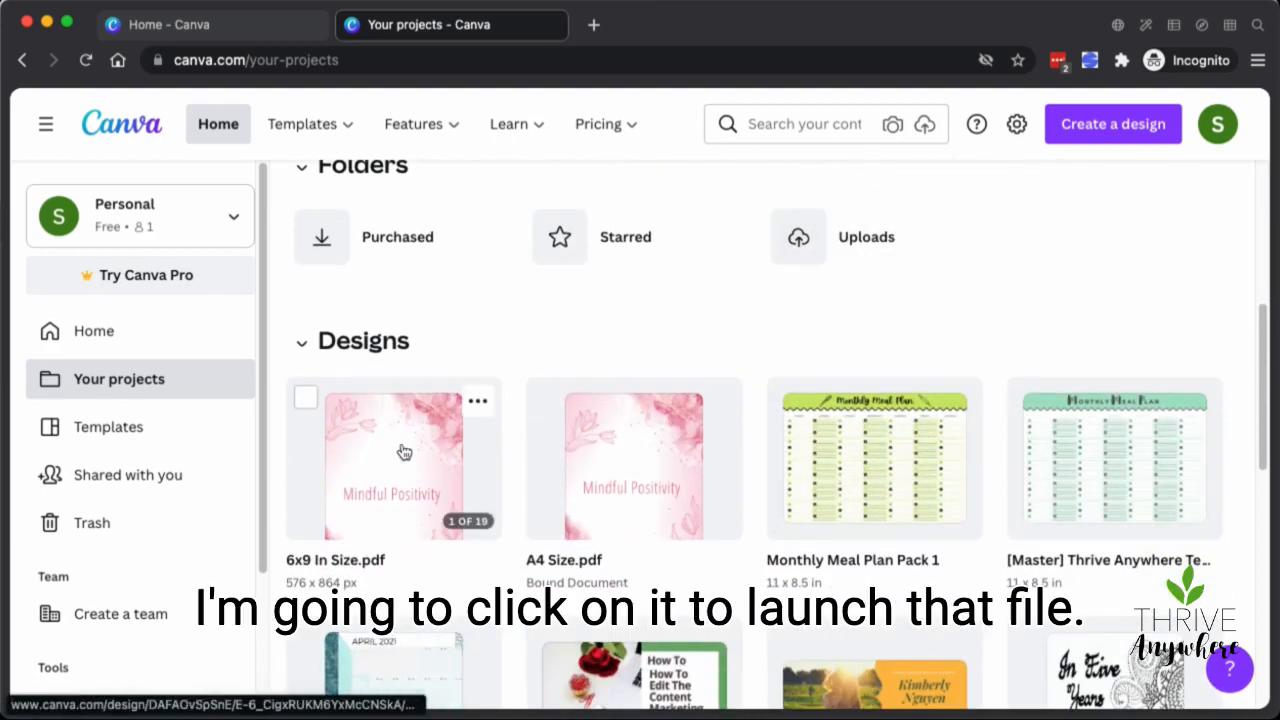
# Step: Open the 6x9 In Size.pdf design and show its Share panel's extra options
pyautogui.click(404, 452)
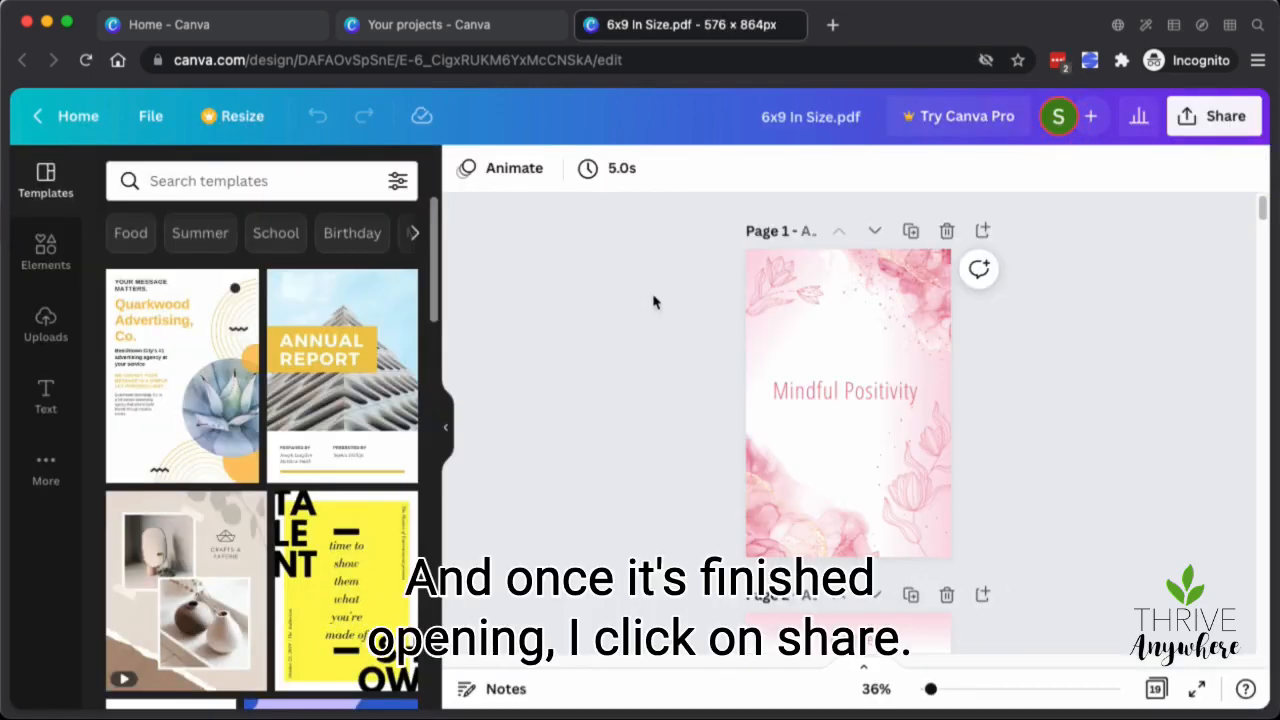
pyautogui.moveTo(1172, 170)
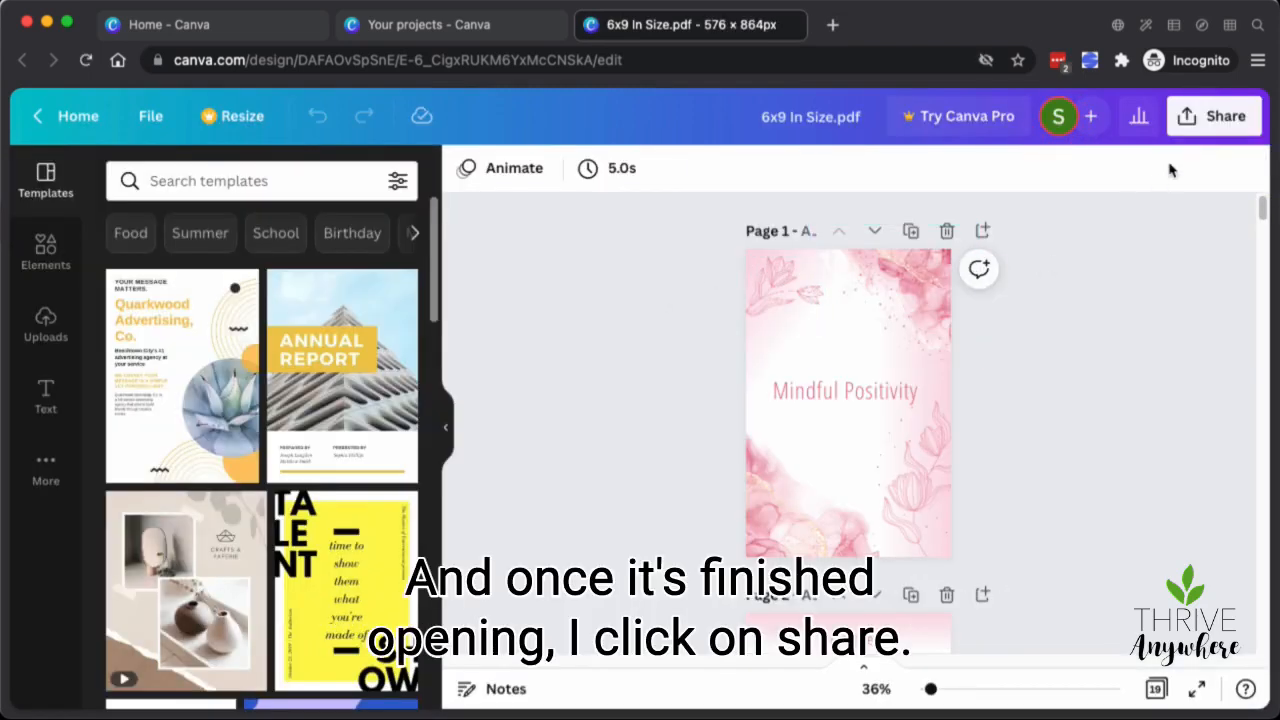
pyautogui.click(1216, 116)
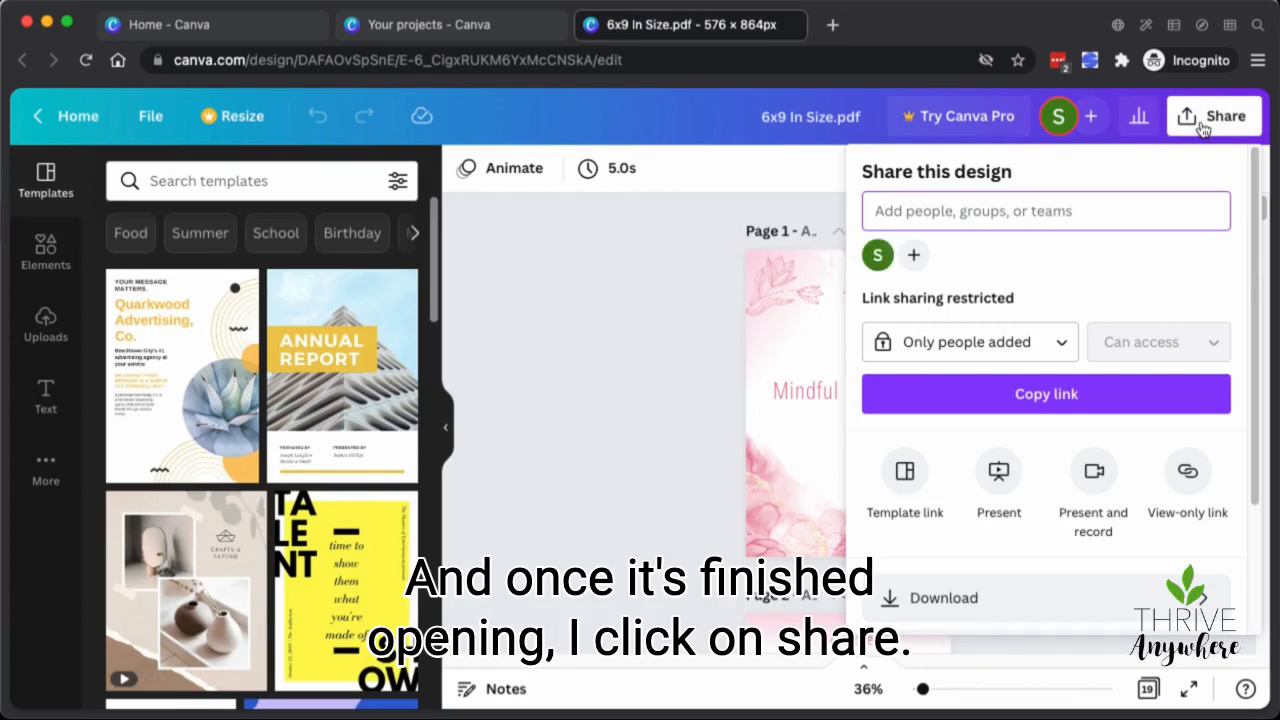
pyautogui.scroll(-3)
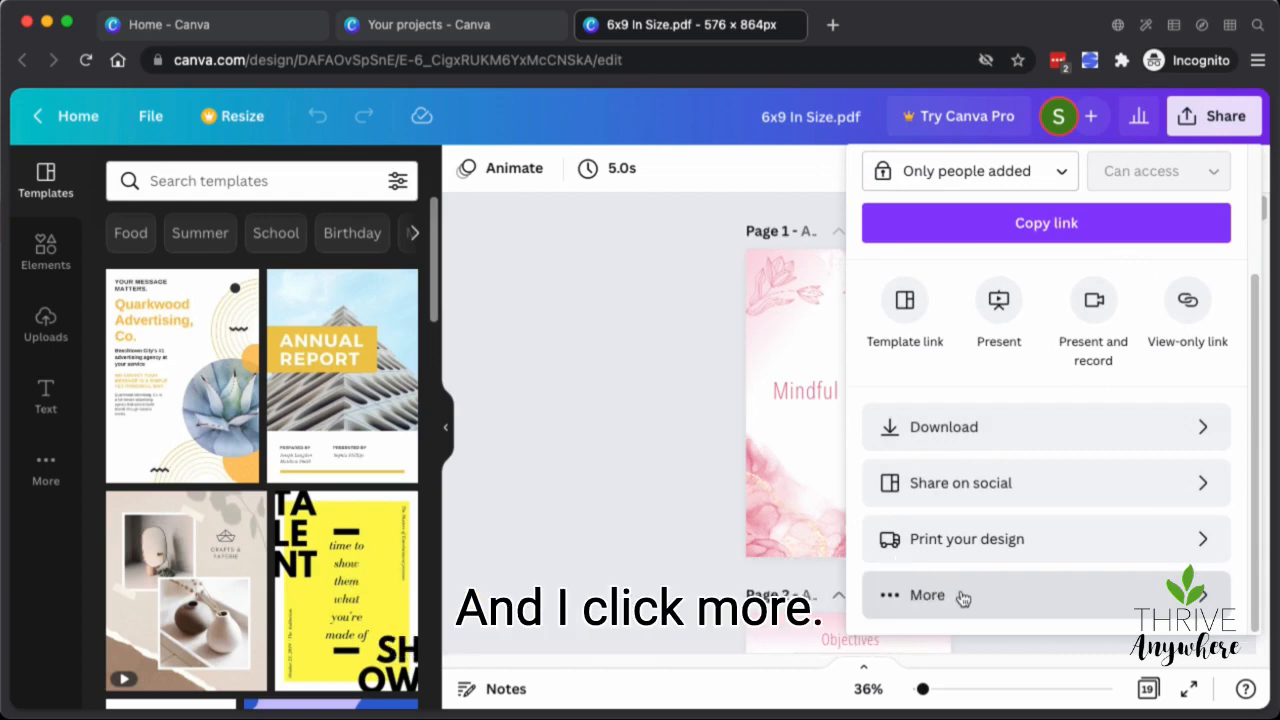
# Step: From More publish options, search 'pow' and choose Microsoft PowerPoint export
pyautogui.click(928, 596)
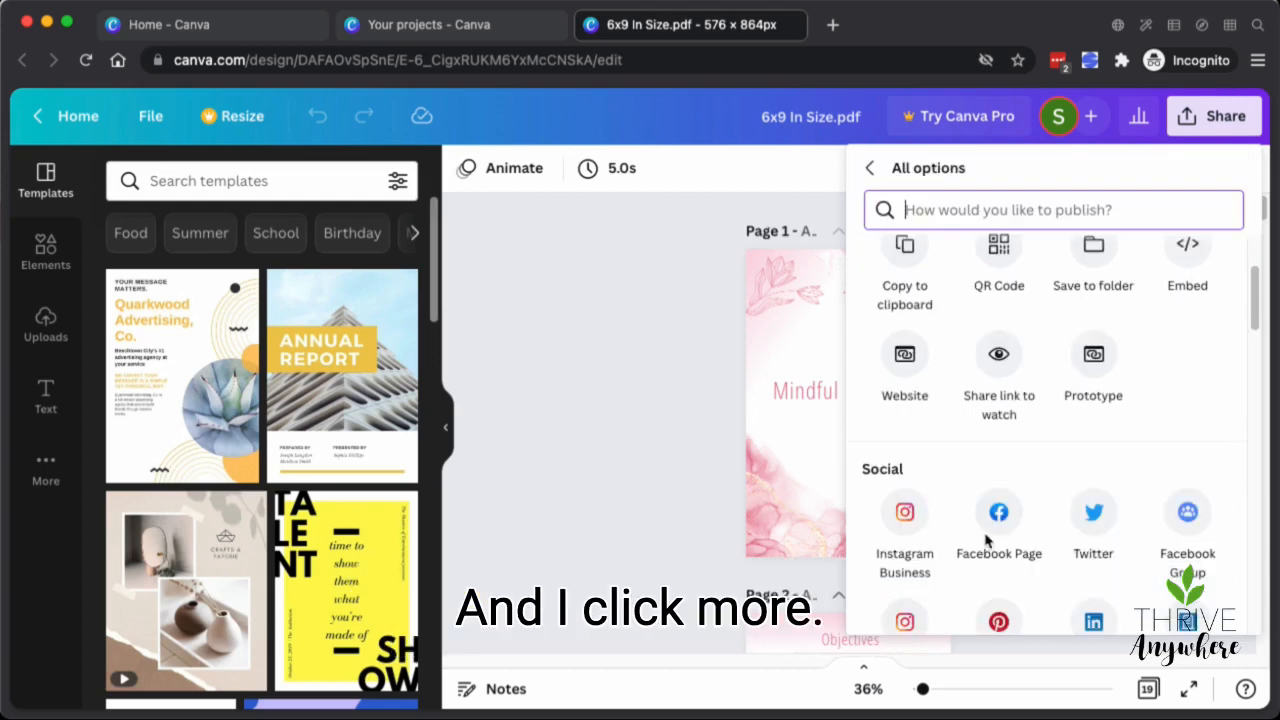
pyautogui.scroll(-3)
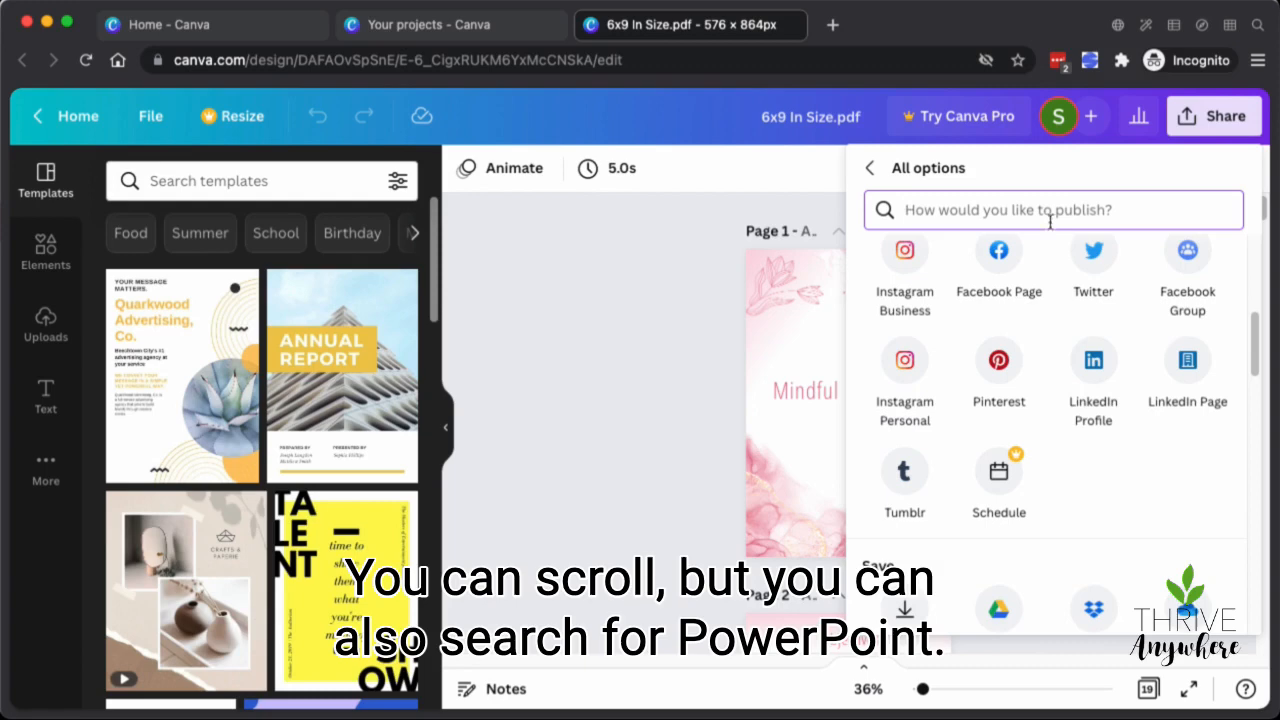
pyautogui.write('pow')
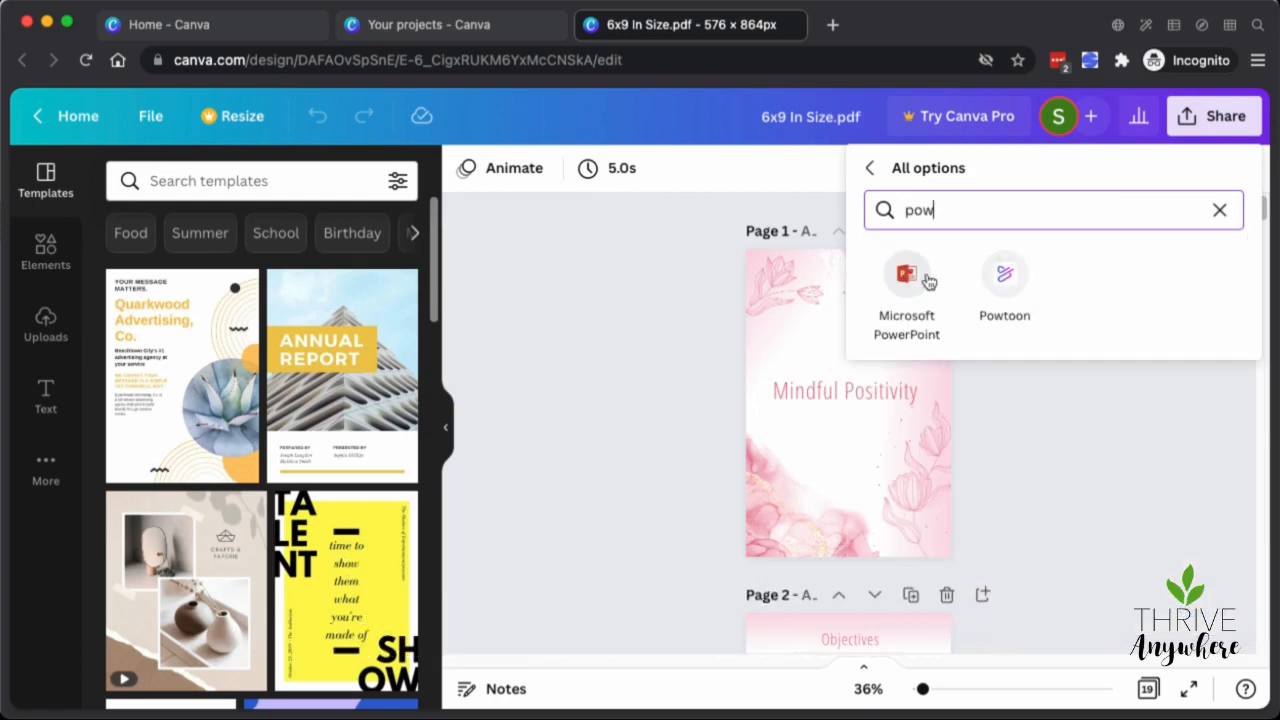
pyautogui.click(906, 274)
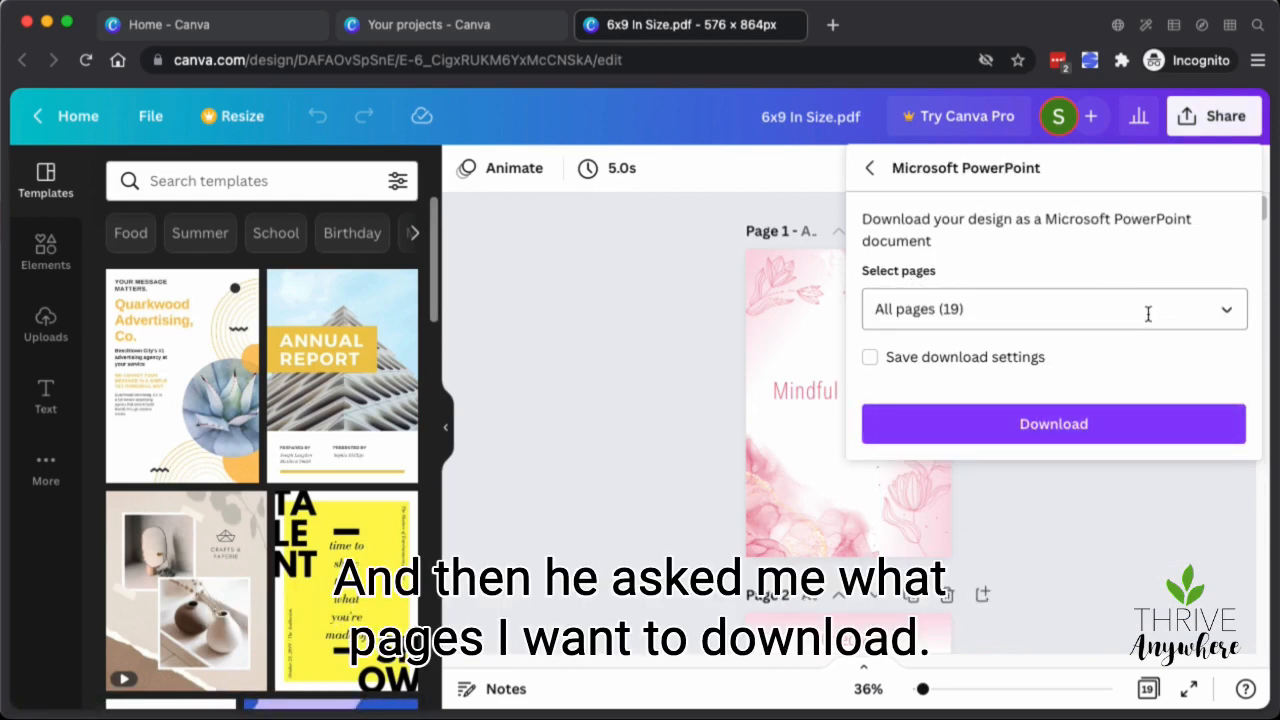
# Step: Select all 19 pages for the PowerPoint export and confirm
pyautogui.click(1052, 308)
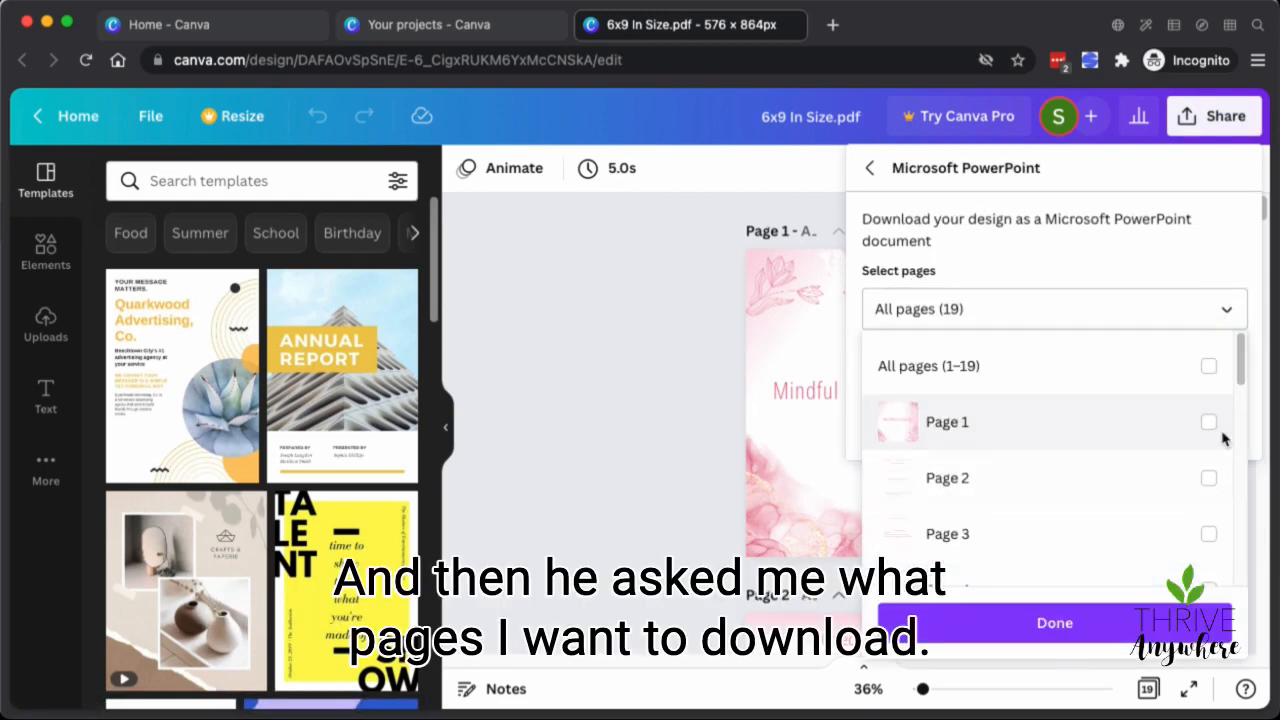
pyautogui.moveTo(1234, 442)
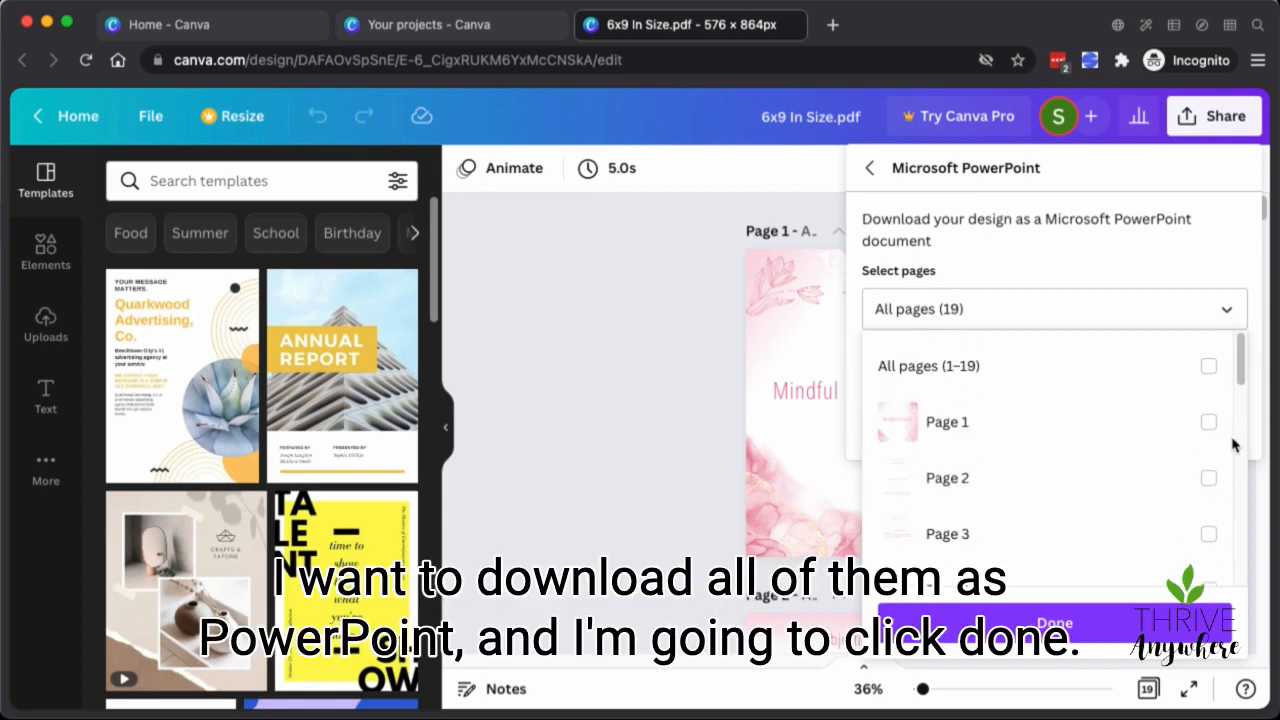
pyautogui.click(1208, 366)
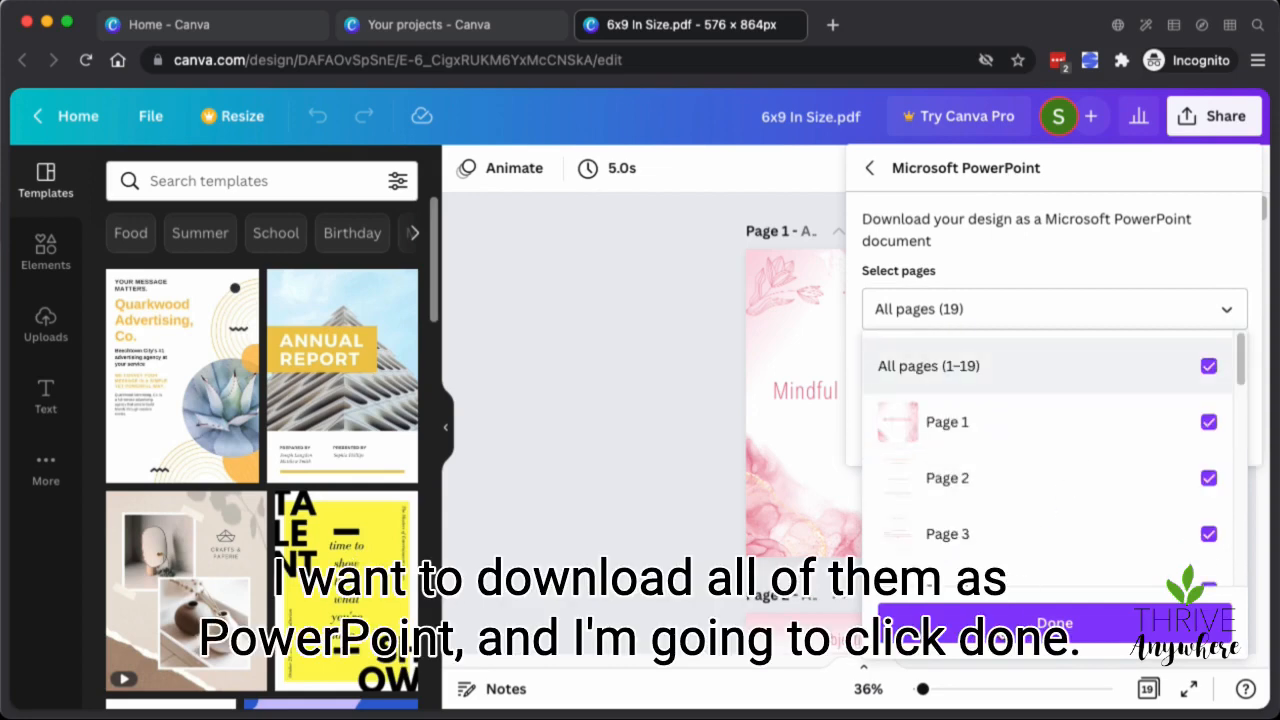
pyautogui.click(1052, 622)
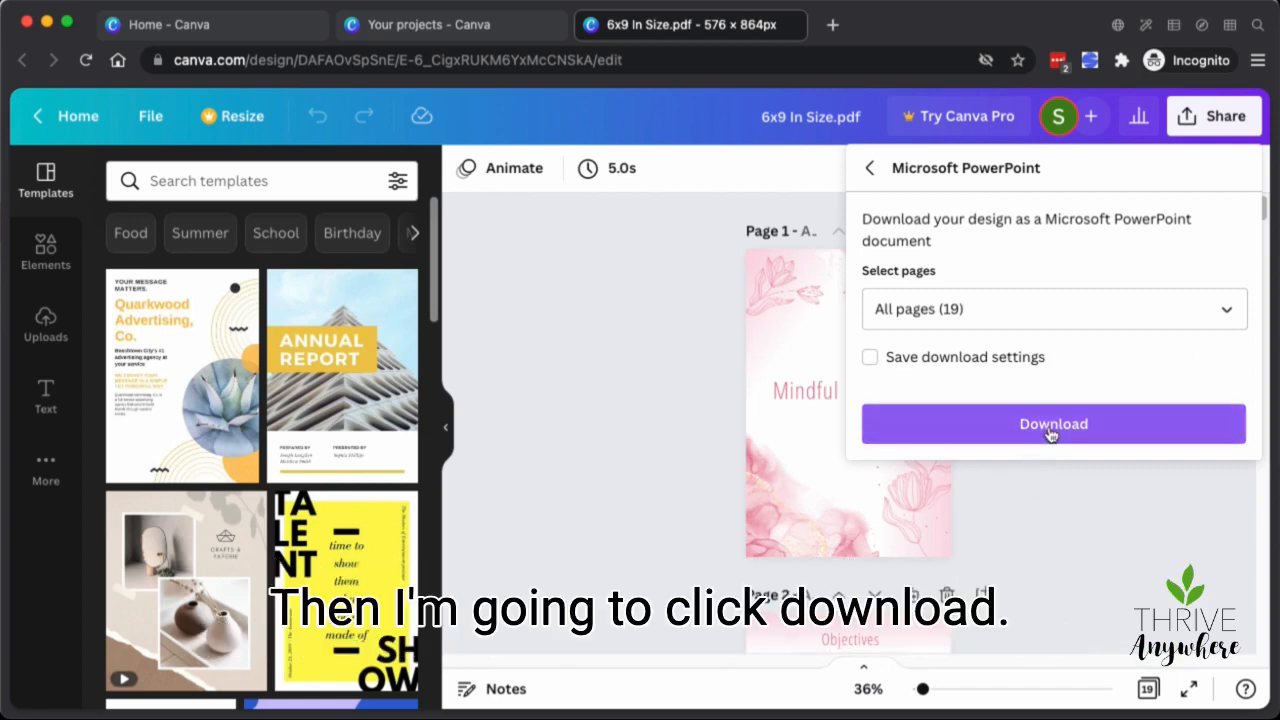
# Step: Download the design as 6x9 In Size.pdf.pptx into the Downloads folder
pyautogui.click(1052, 424)
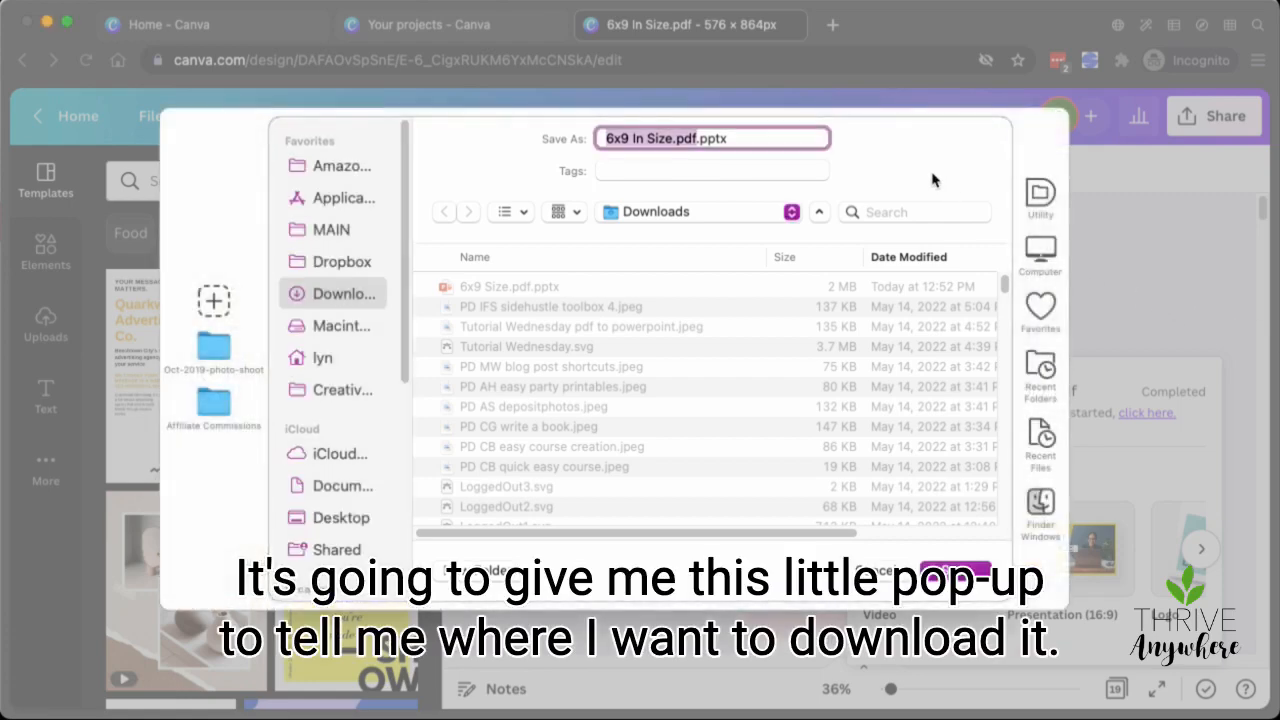
pyautogui.moveTo(708, 212)
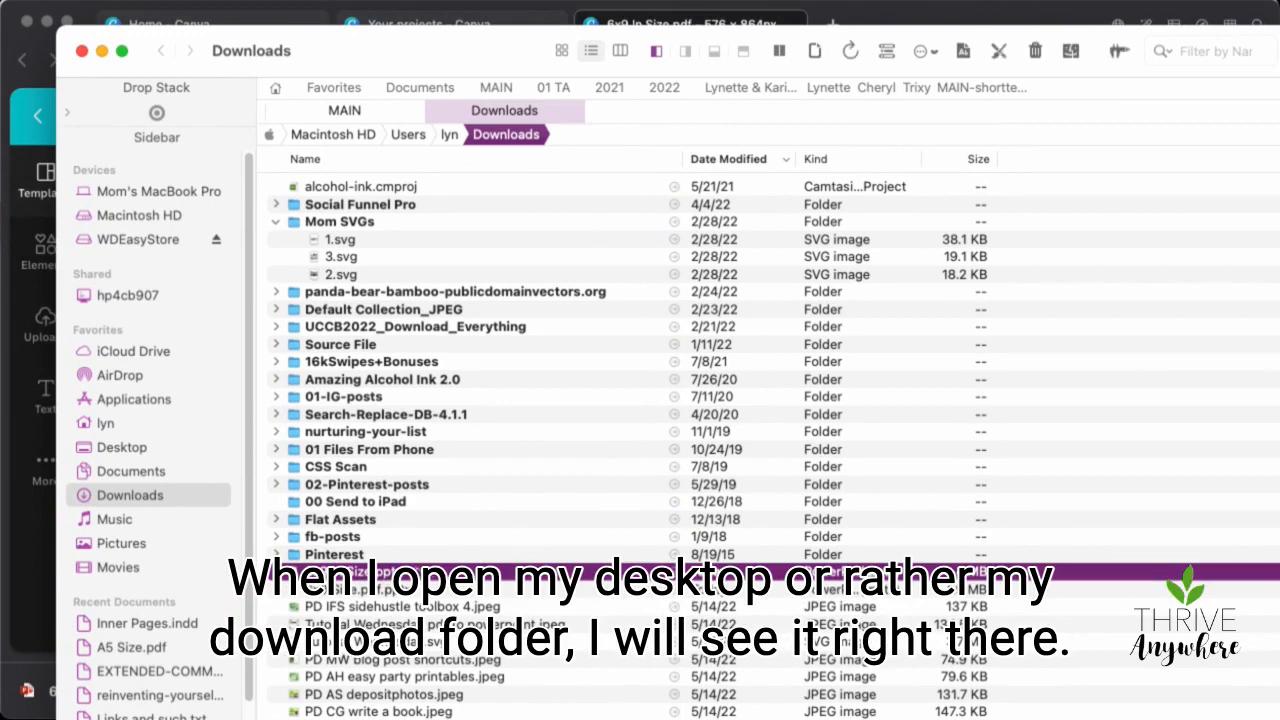
# Step: Show the Downloads folder in Finder to locate the exported file
pyautogui.click(354, 572)
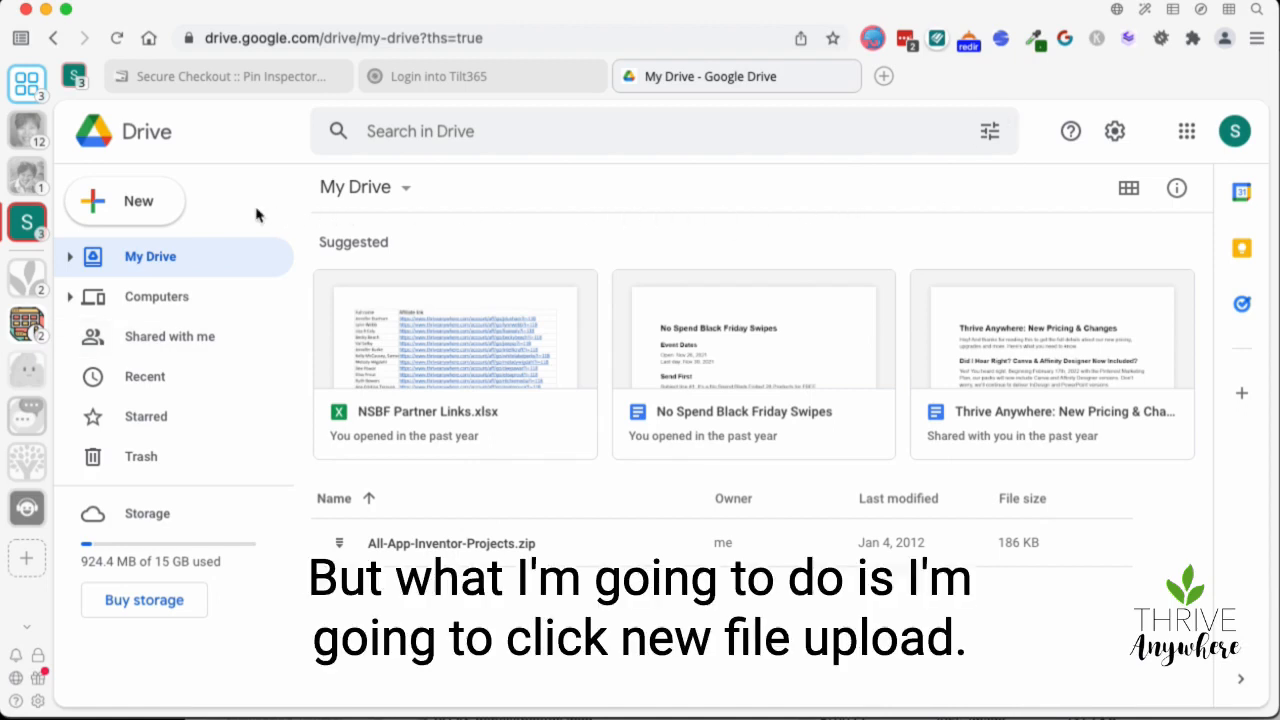
# Step: Upload 6x9 In Size.pptx from Downloads into My Drive via New > File upload
pyautogui.click(124, 200)
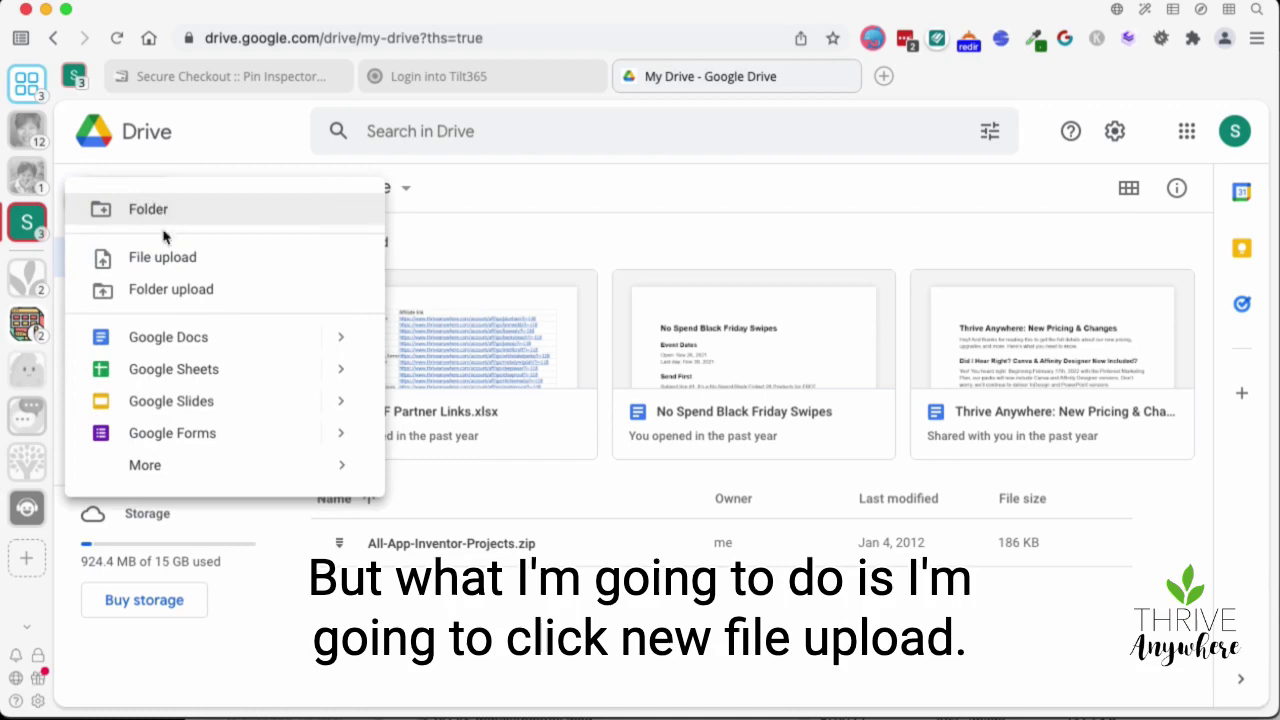
pyautogui.click(160, 256)
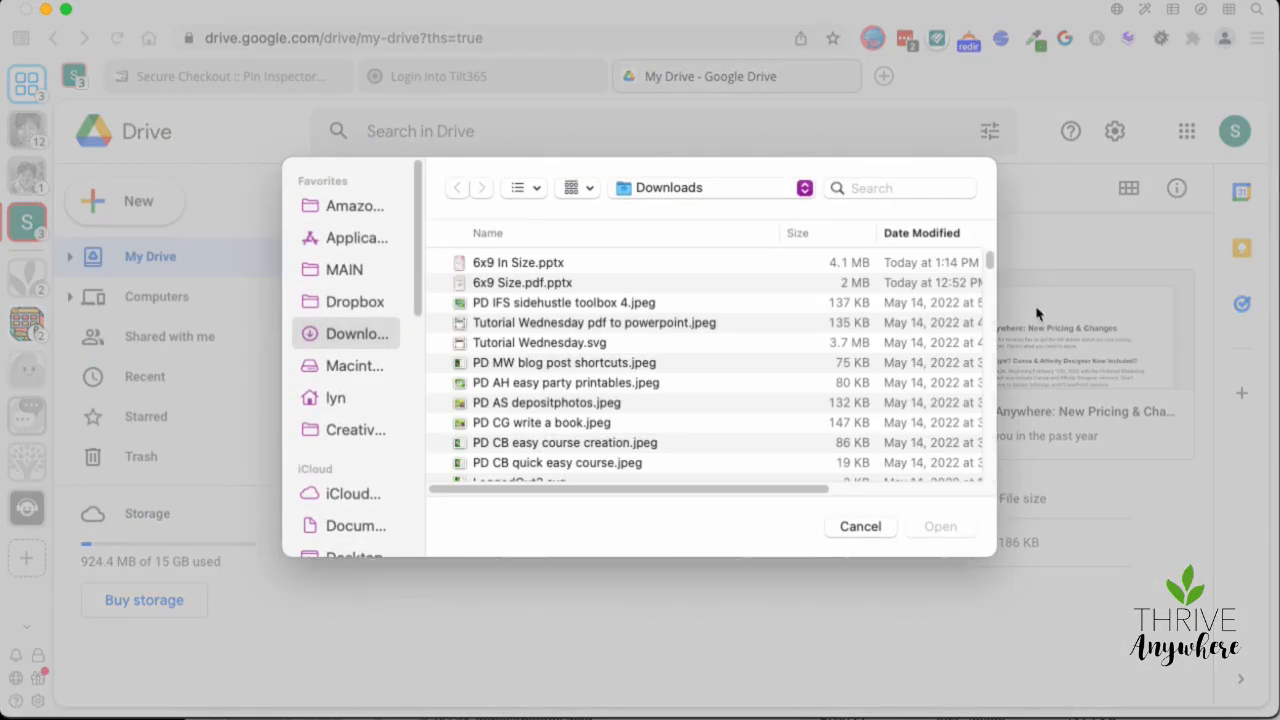
pyautogui.click(520, 262)
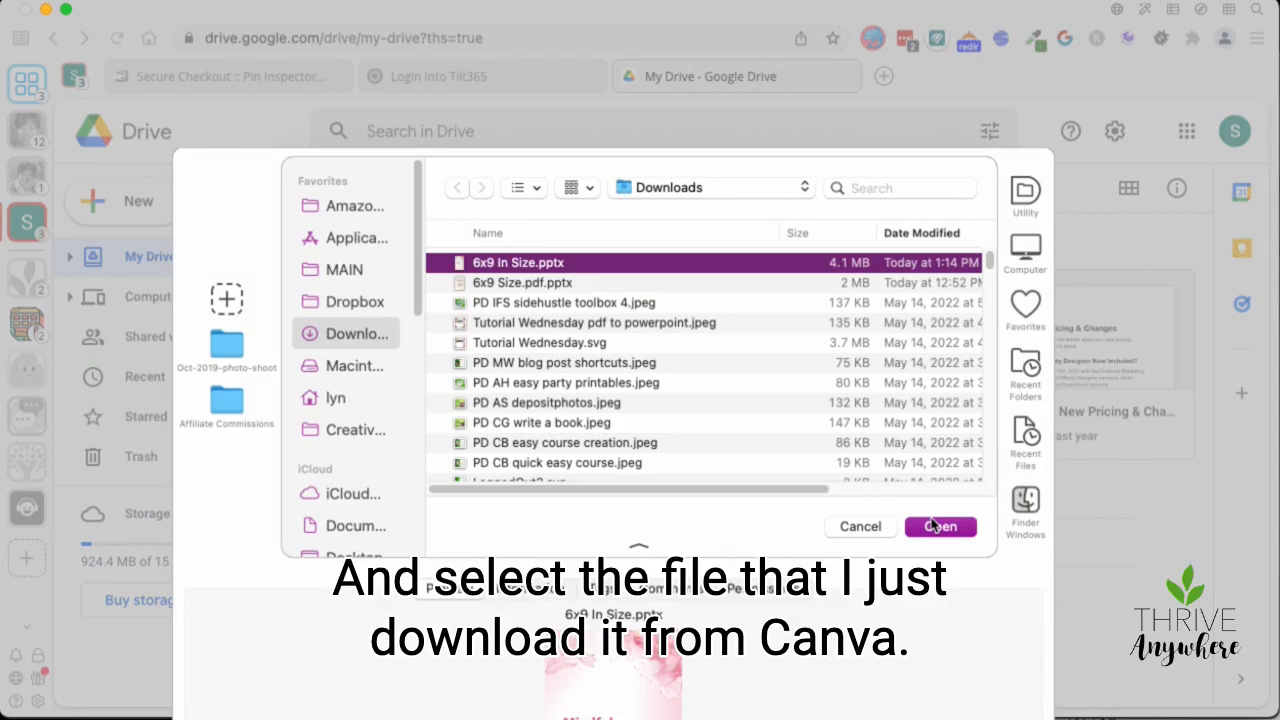
pyautogui.click(940, 526)
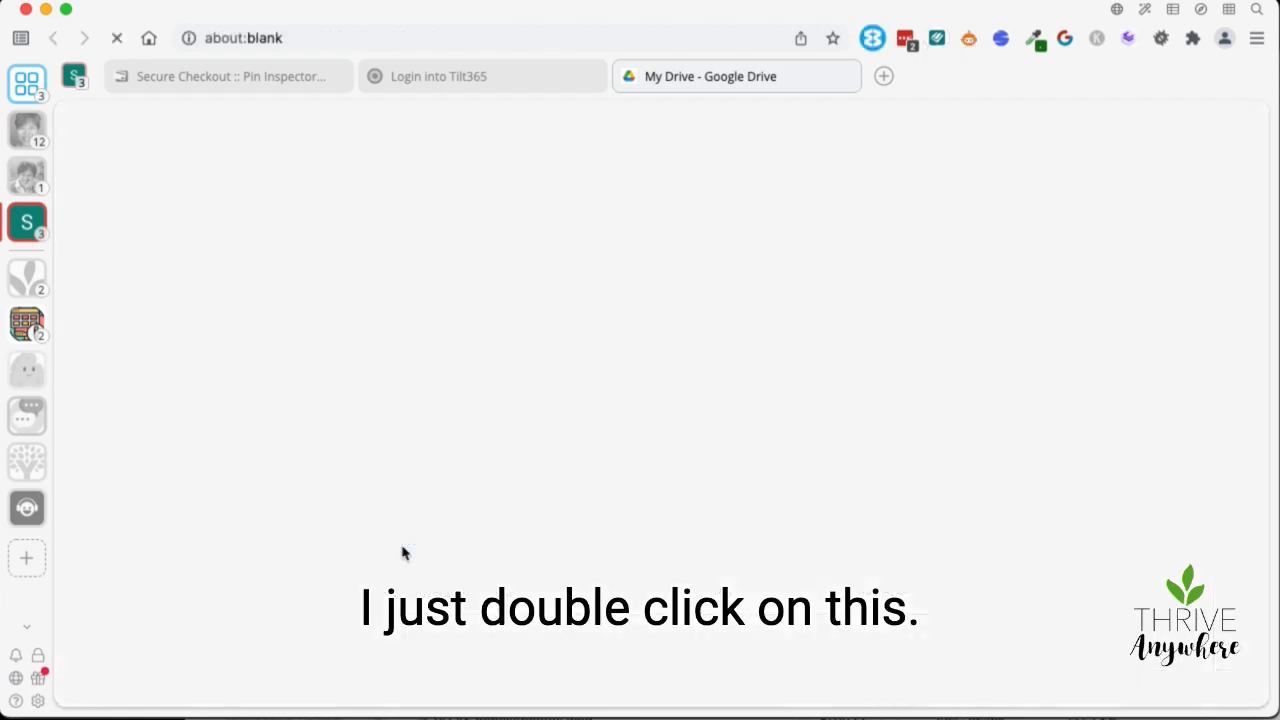
# Step: Open the uploaded 6x9 In Size.pptx in Google Slides and view its Objectives slide
pyautogui.doubleClick(990, 76)
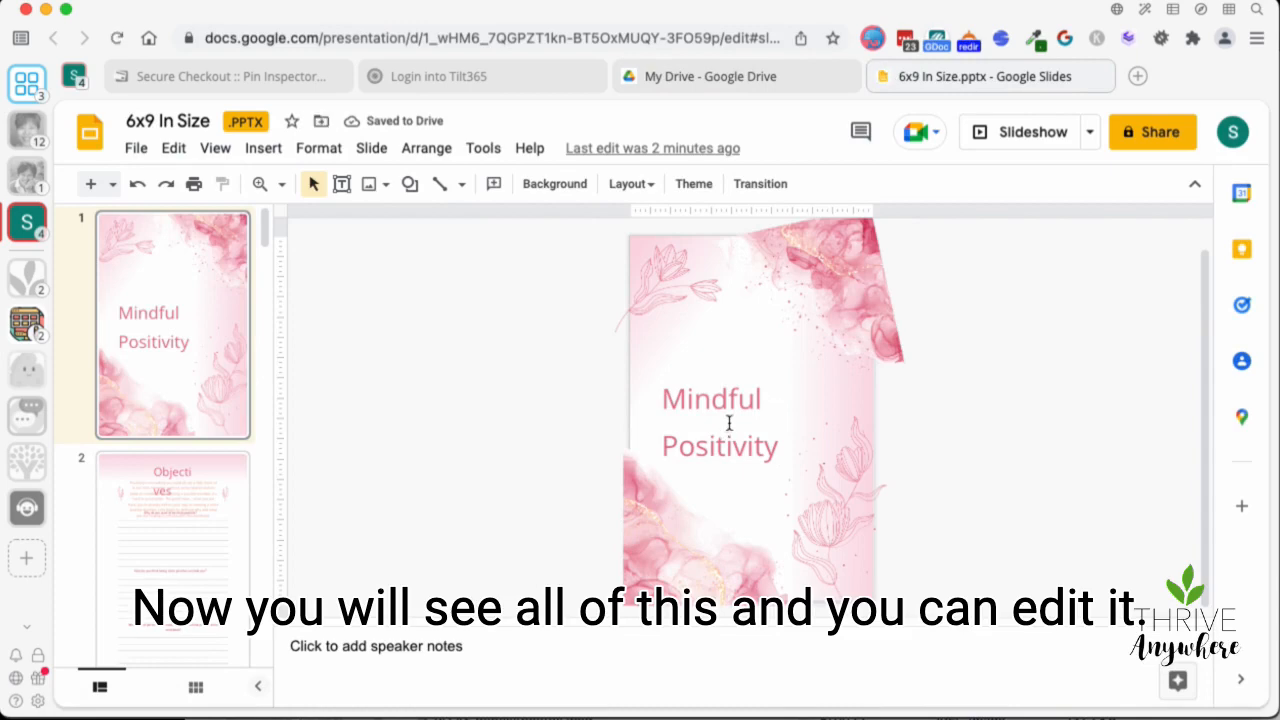
pyautogui.click(712, 400)
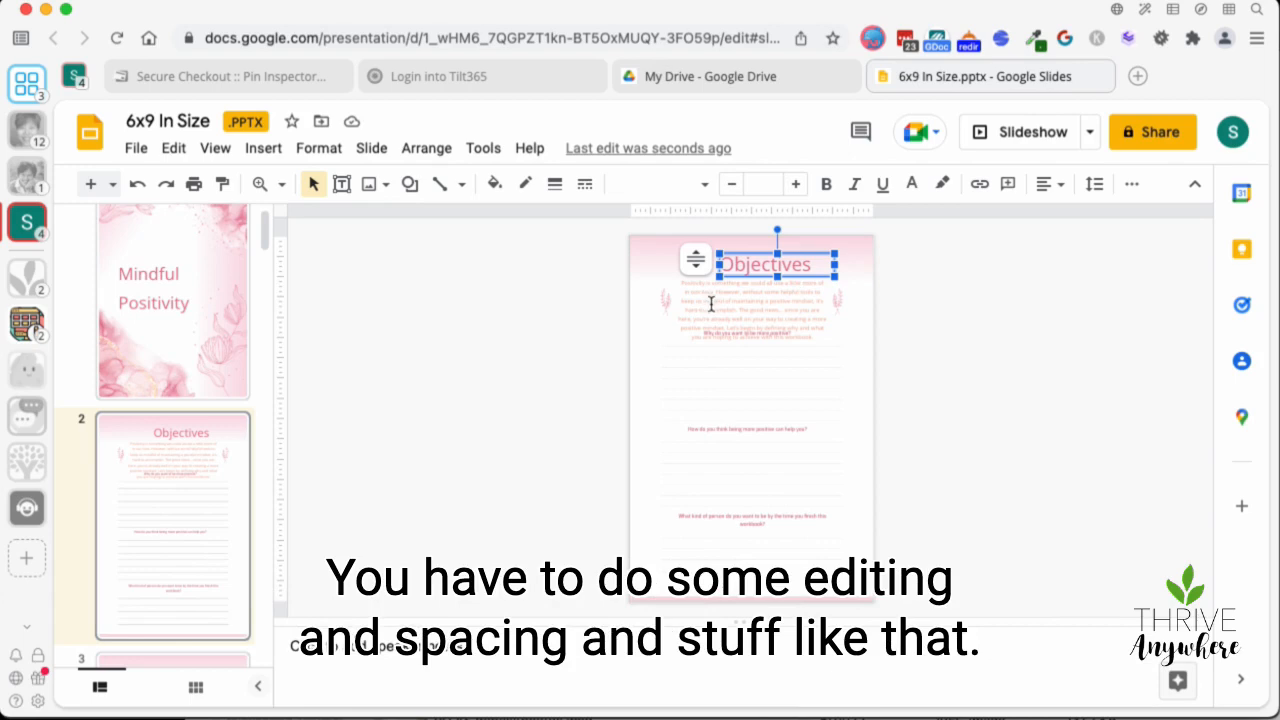
pyautogui.click(752, 310)
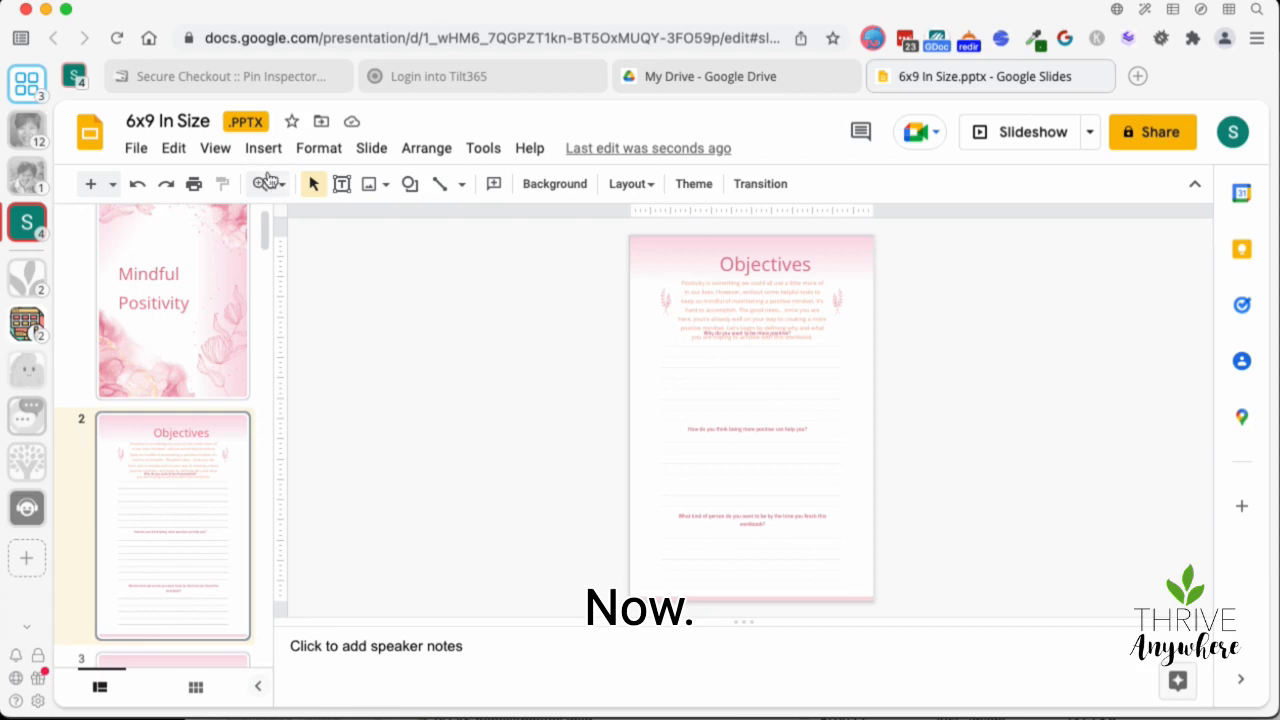
pyautogui.moveTo(244, 122)
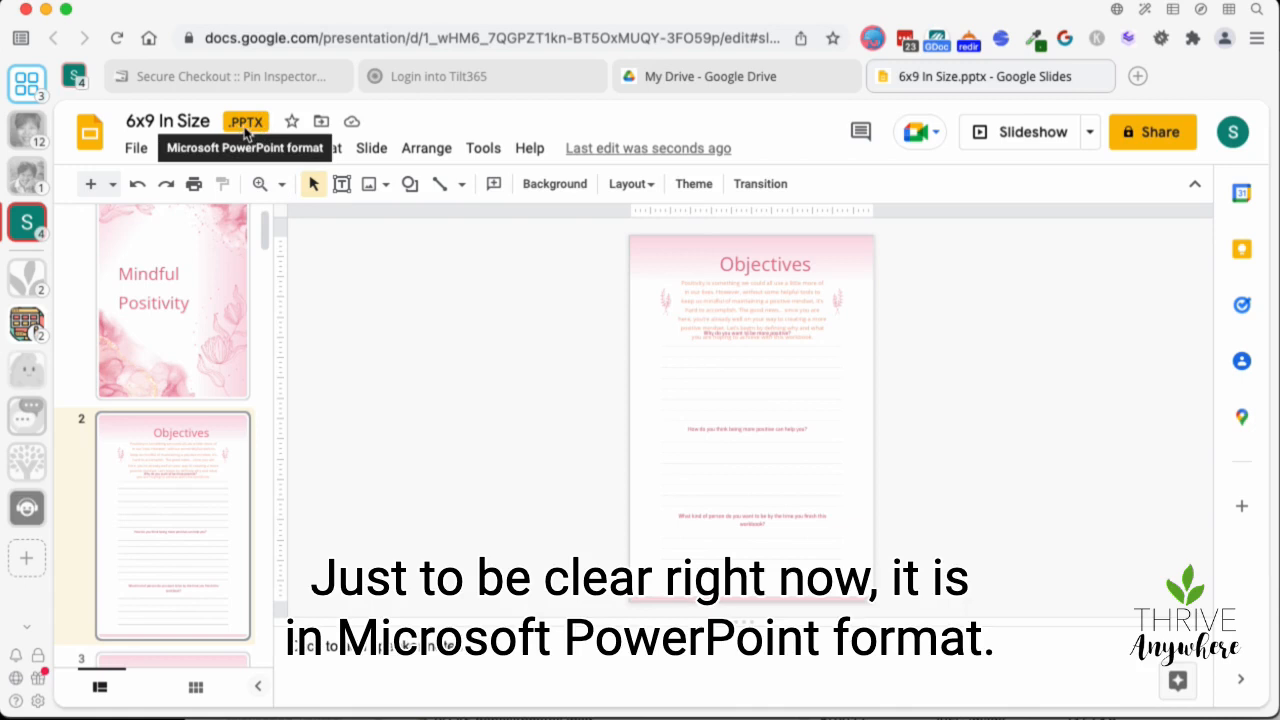
pyautogui.moveTo(426, 268)
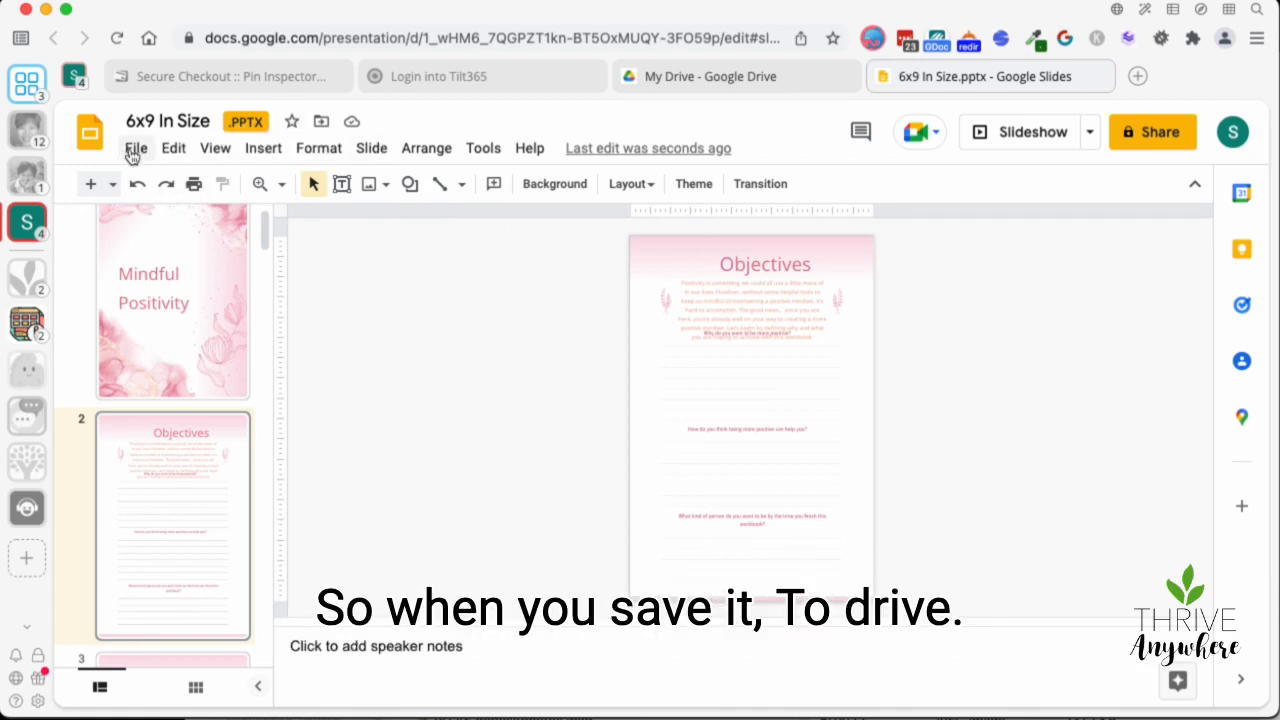
# Step: Bring up the File menu showing the Save as Google Slides option
pyautogui.click(136, 148)
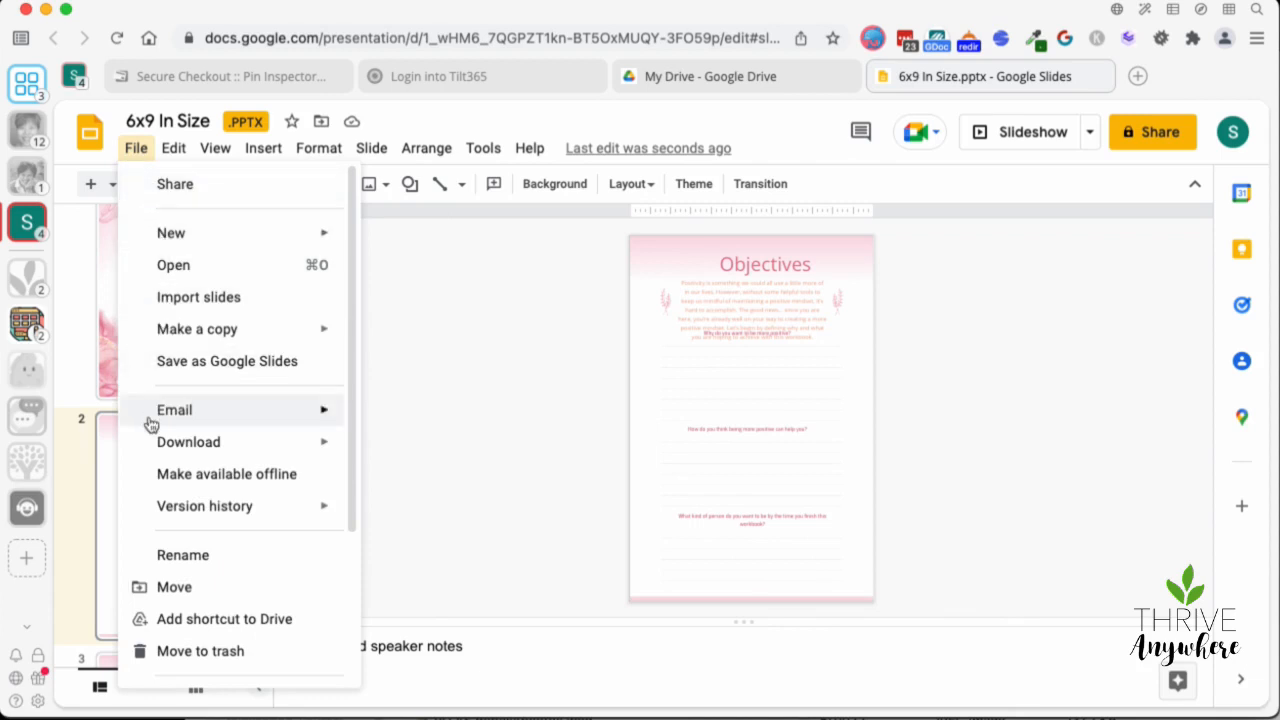
pyautogui.click(764, 310)
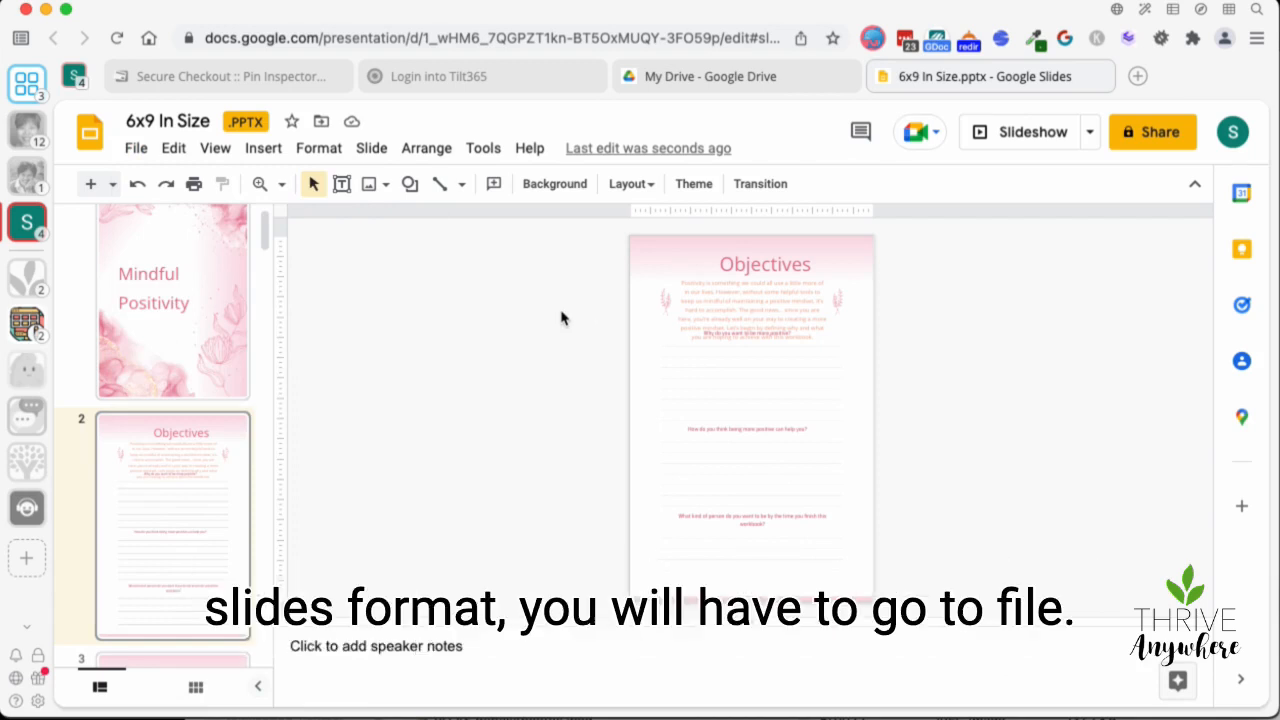
pyautogui.moveTo(128, 152)
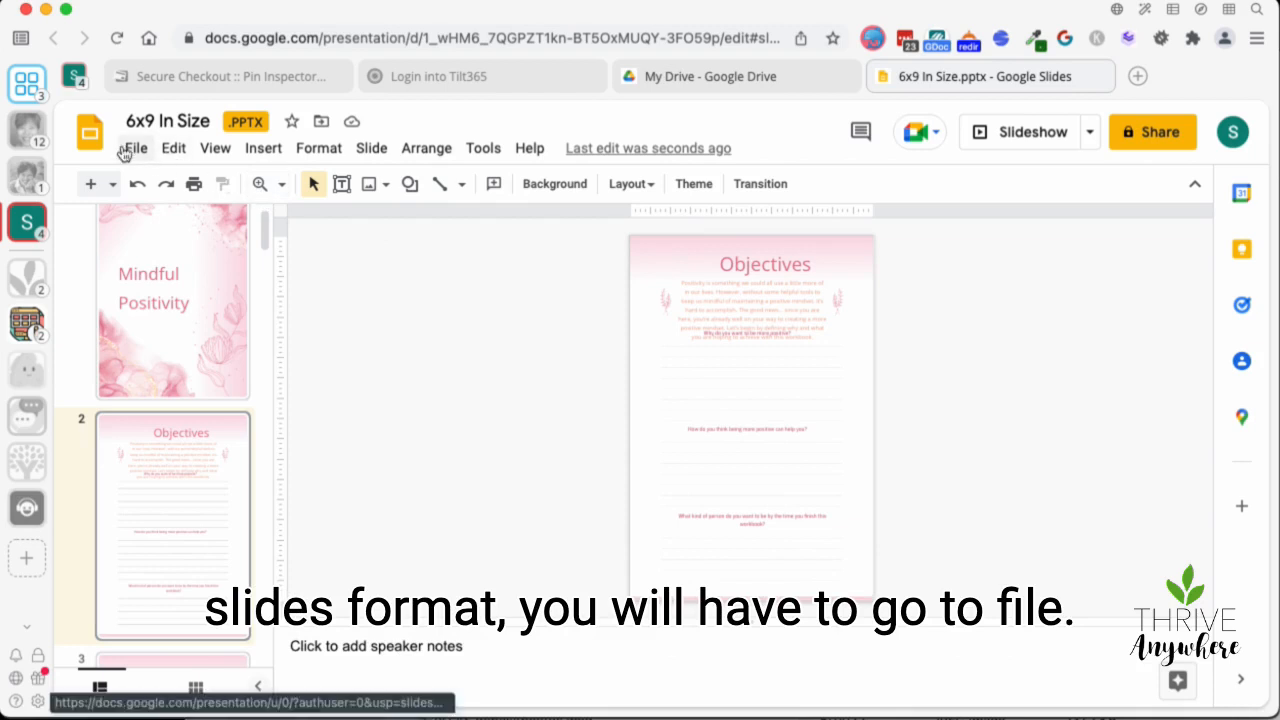
pyautogui.click(136, 148)
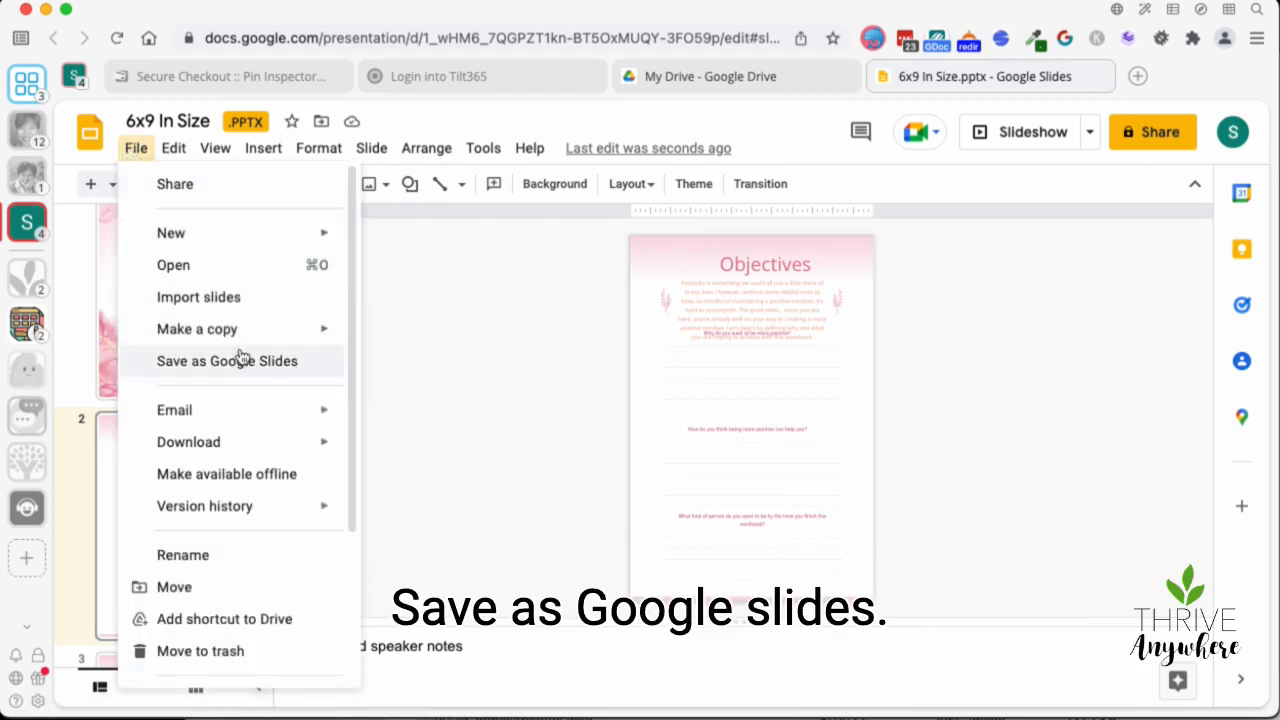
# Step: Save the presentation as a native Google Slides copy named 6x9 In Size
pyautogui.click(228, 360)
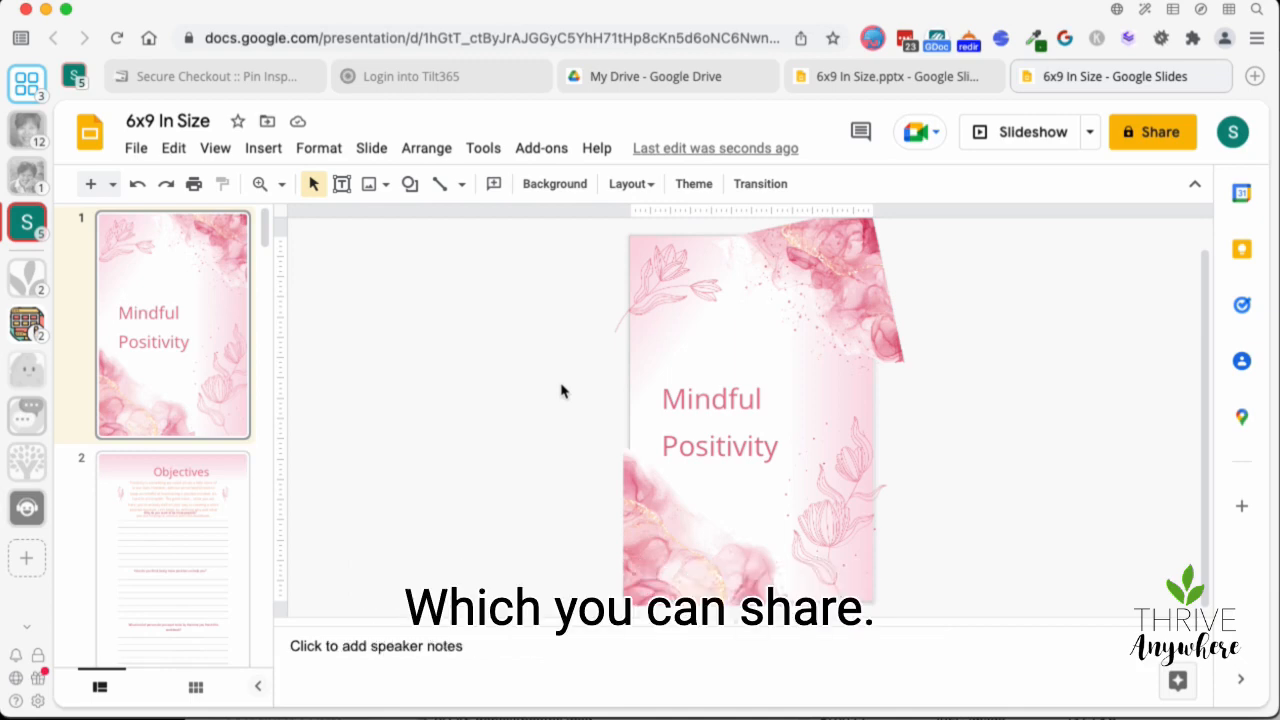
pyautogui.moveTo(1050, 348)
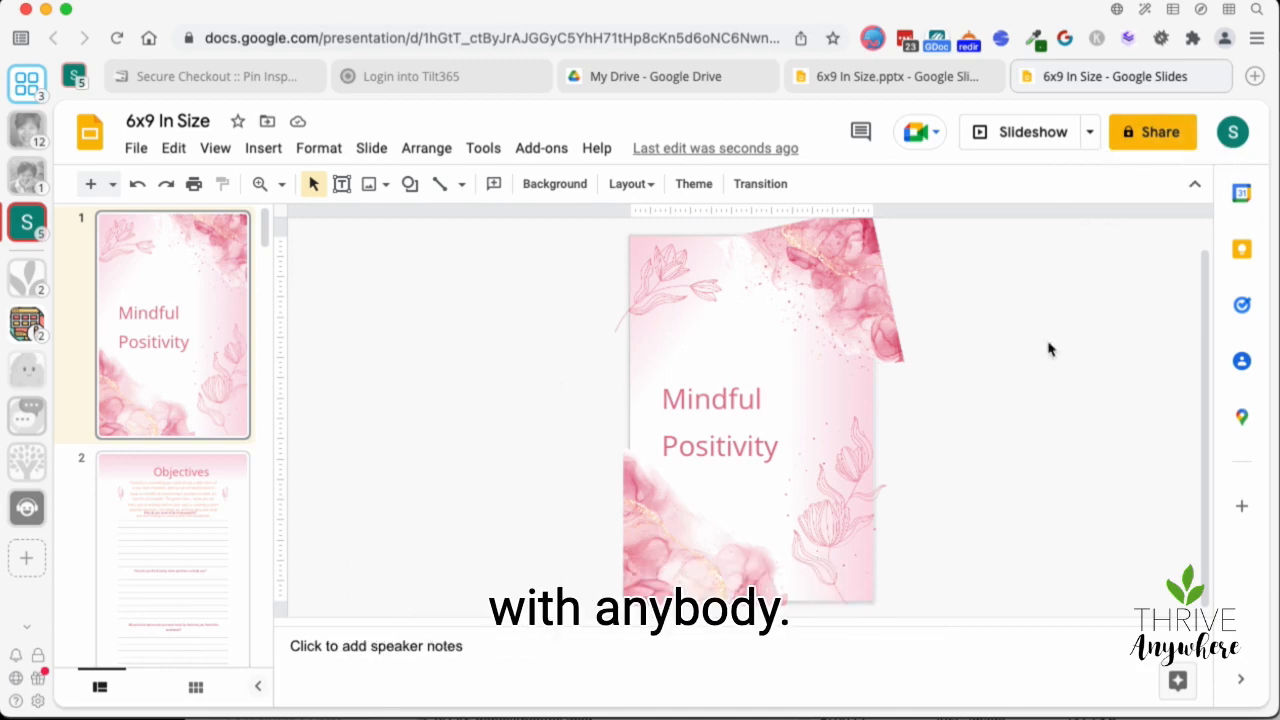